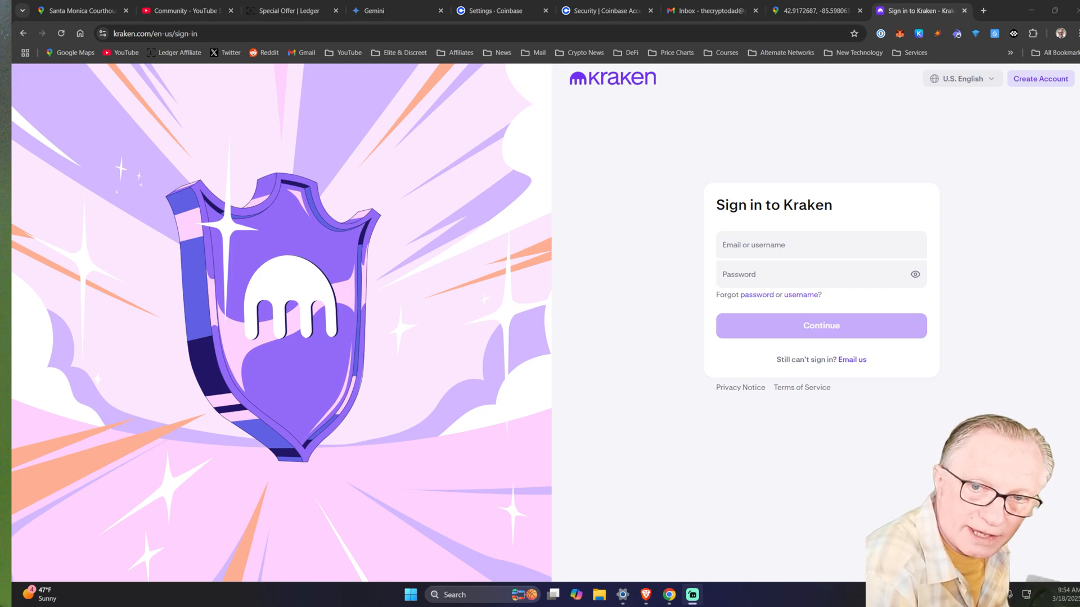
mouse_move(592, 229)
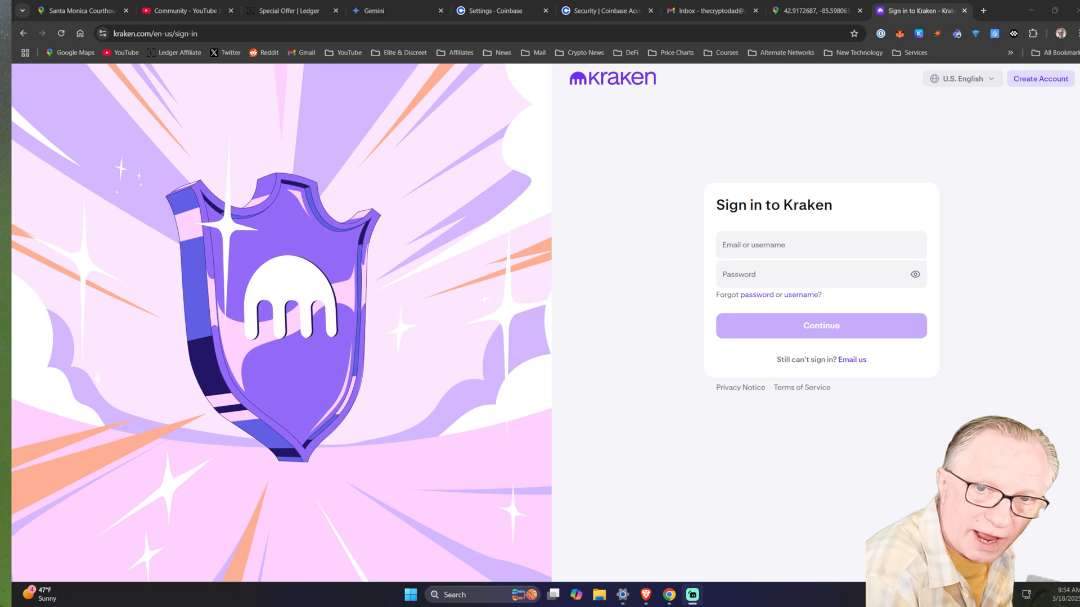
Enter the account email, continue, and choose passkey sign-in to reach the Windows Security prompt
left_click(821, 244)
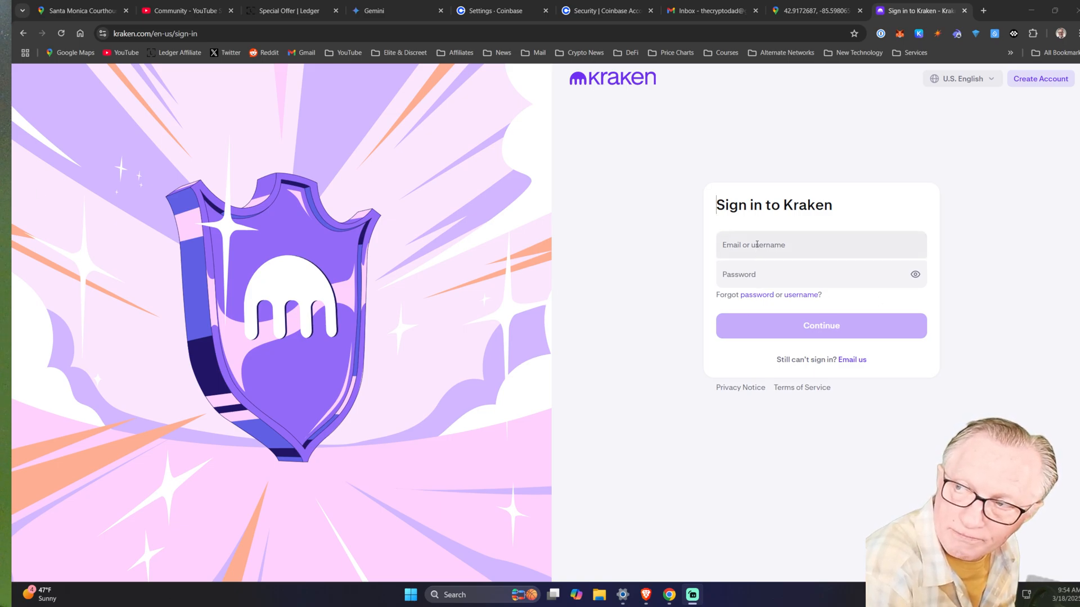
left_click(820, 326)
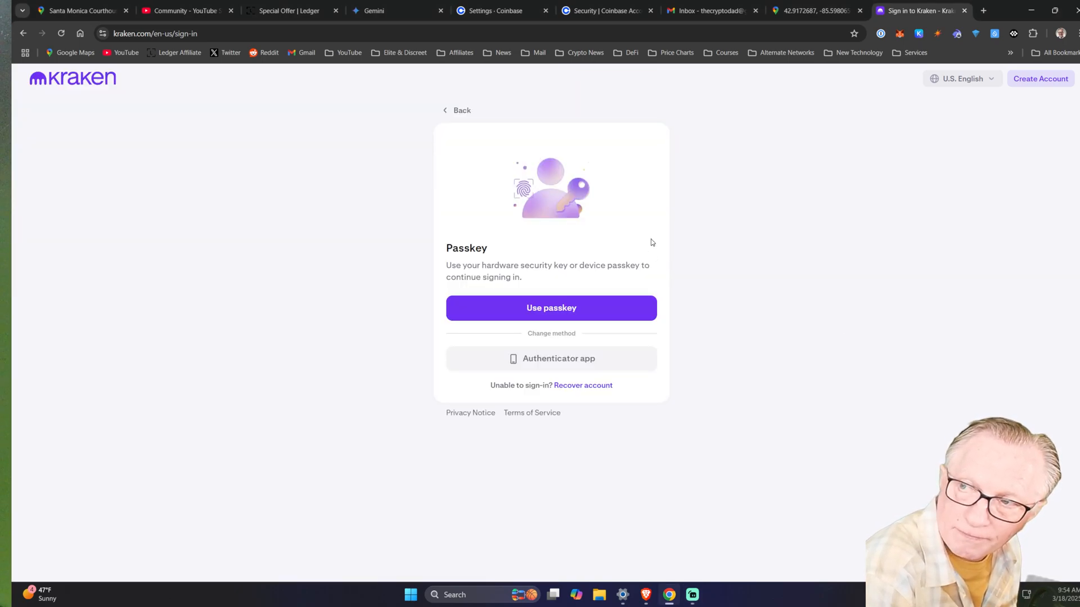
mouse_move(423, 269)
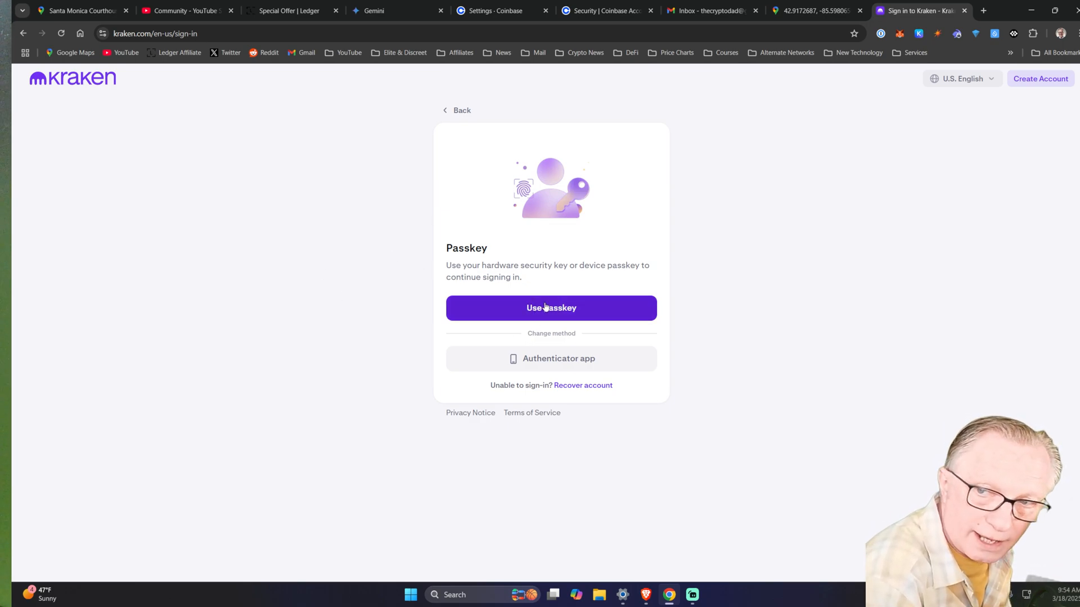
left_click(550, 309)
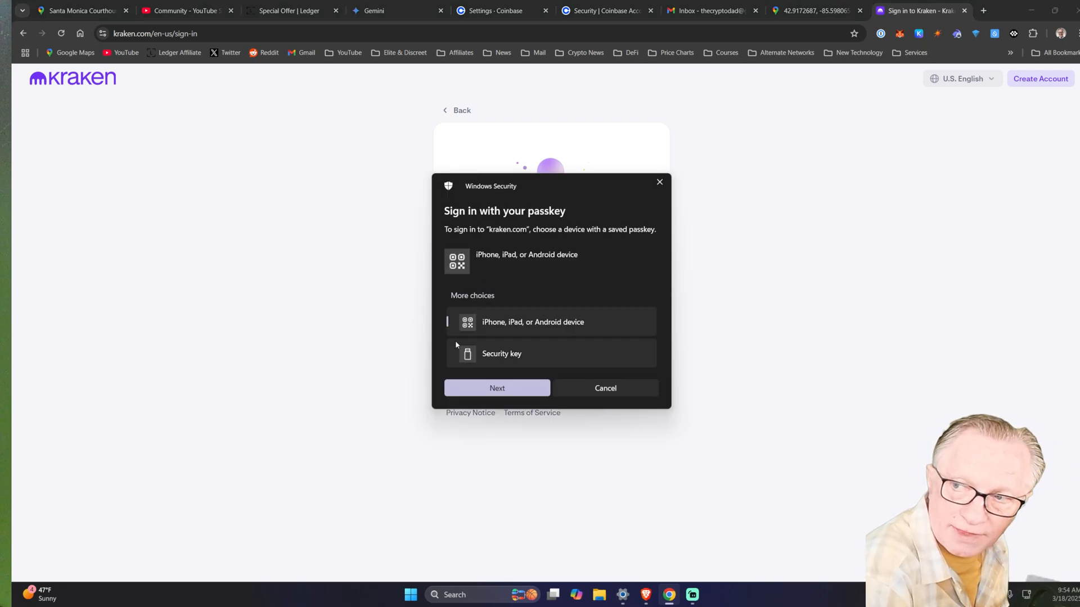
Select the hardware security key so the kraken.com sign-in request appears on the Ledger device
left_click(502, 354)
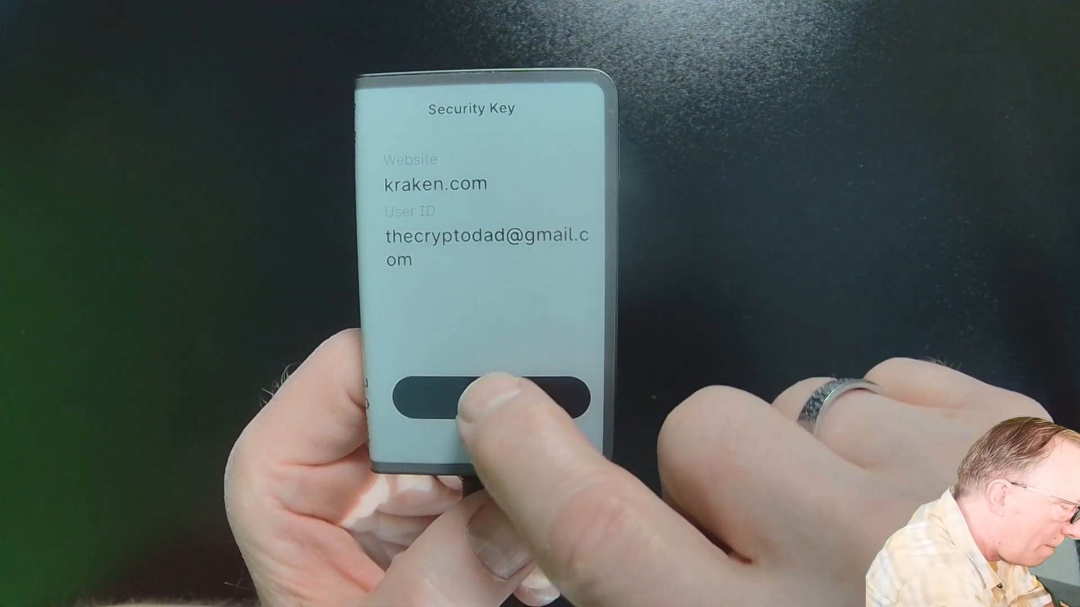
Approve the passkey sign-in and land on the Coinbase Advanced portfolio with $108.10 balance
left_click(496, 399)
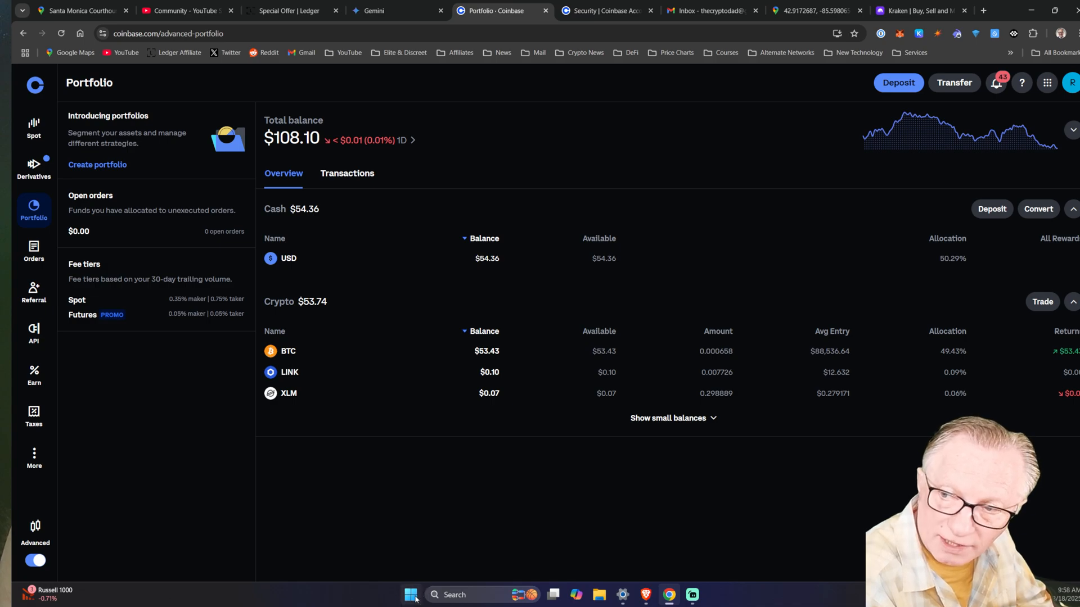
Launch Ledger Live from the Start menu's pinned apps onto the Bitcoin Stax account
left_click(410, 594)
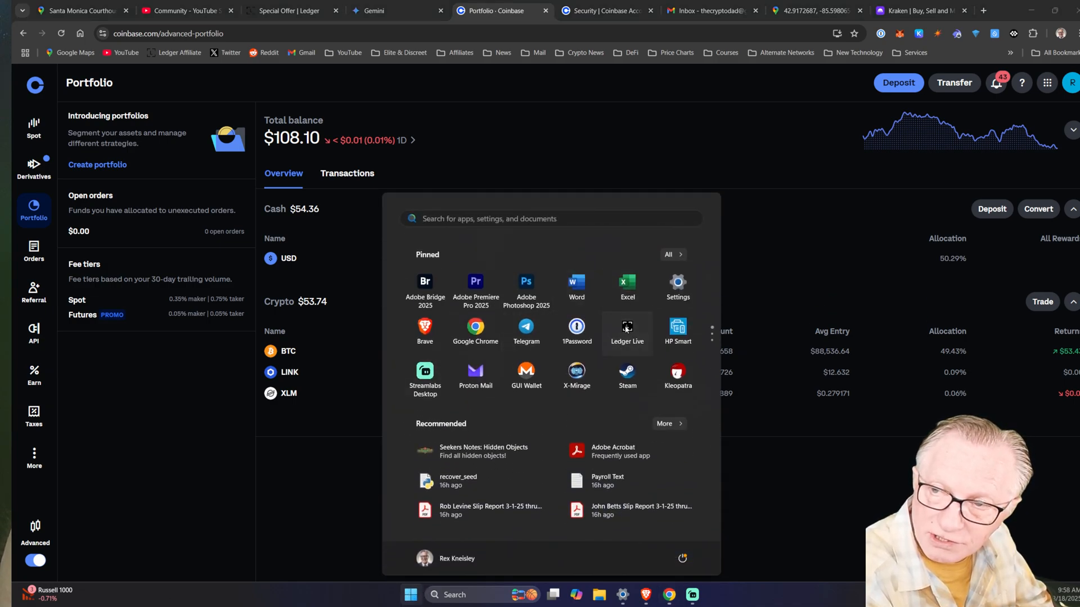
left_click(626, 331)
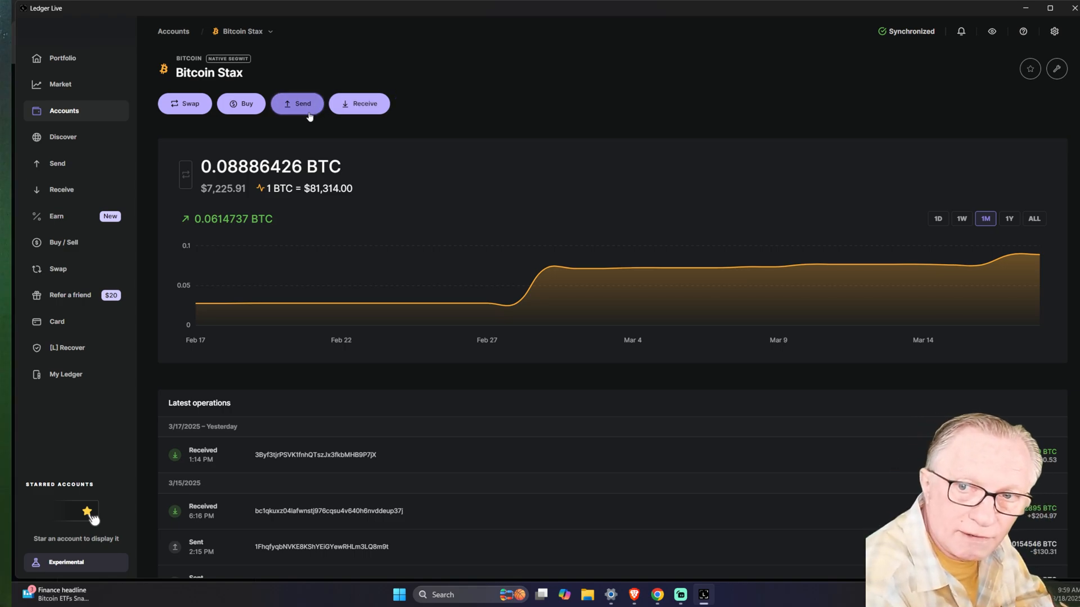
mouse_move(282, 133)
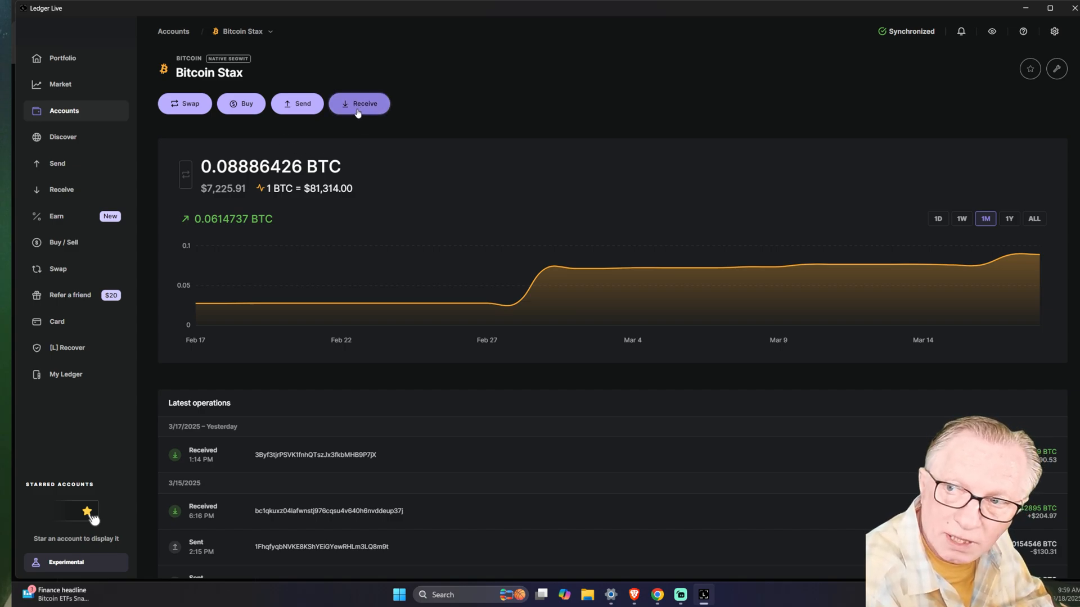
Start a receive into the Bitcoin Stax account and continue to the device step
left_click(358, 103)
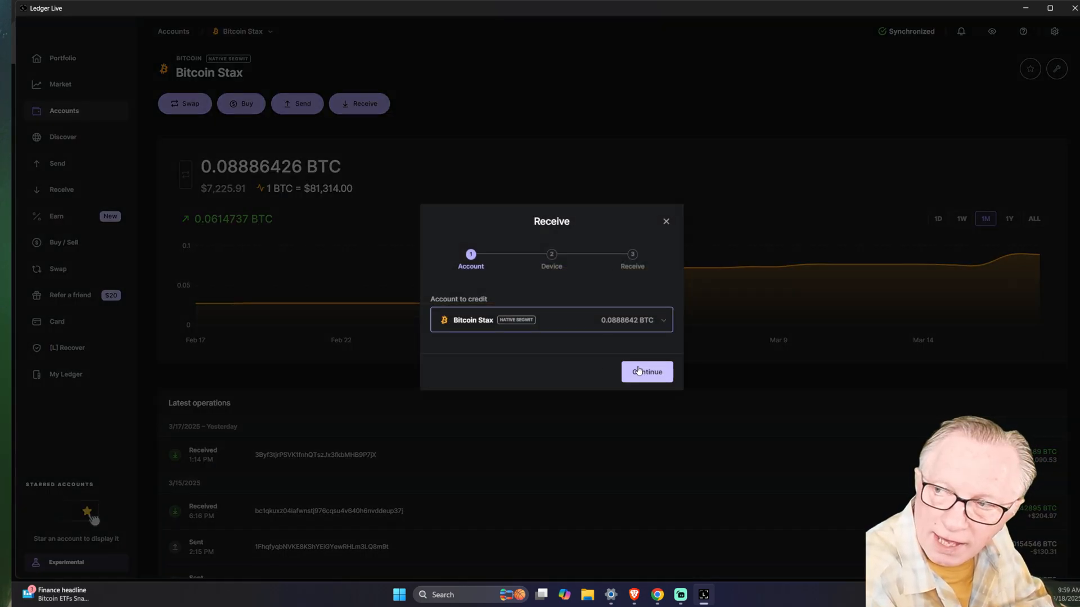
left_click(645, 372)
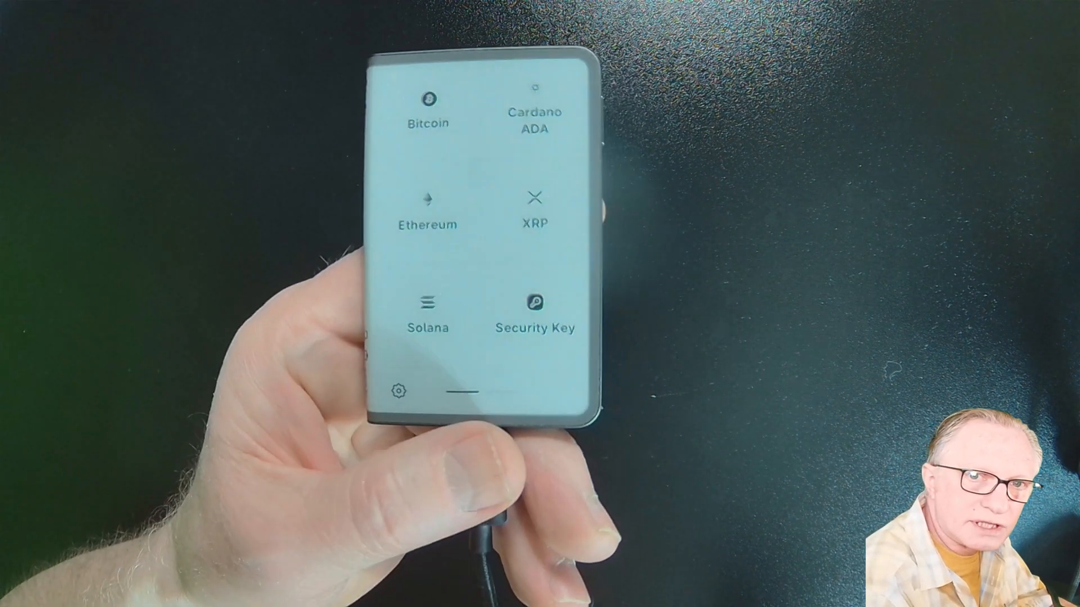
left_click(428, 96)
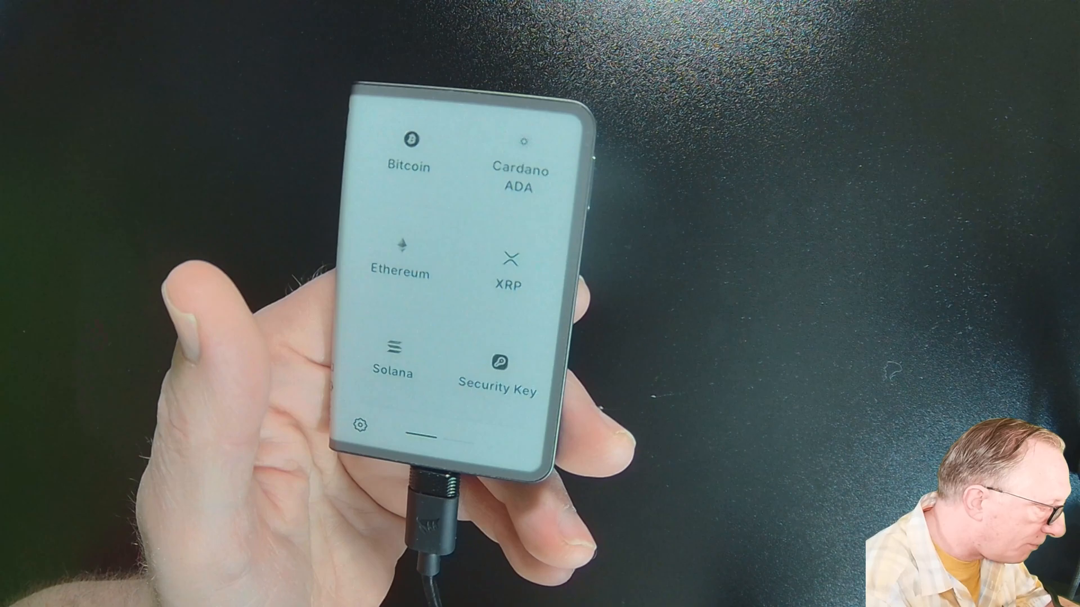
left_click(407, 145)
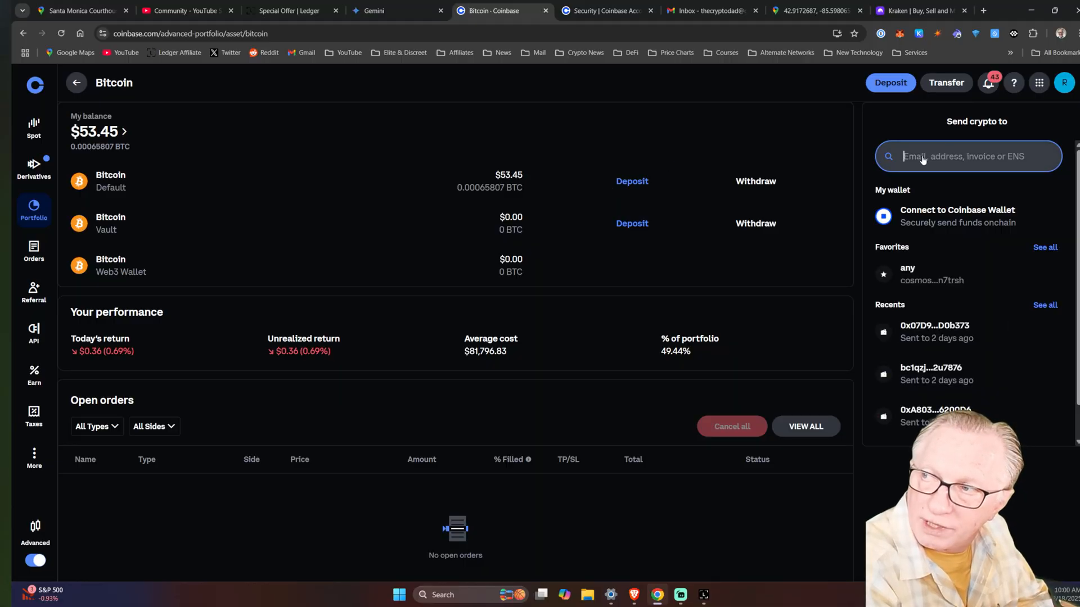
Paste the recipient address, choose the Bitcoin network, and submit the $53.19 BTC send
right_click(964, 156)
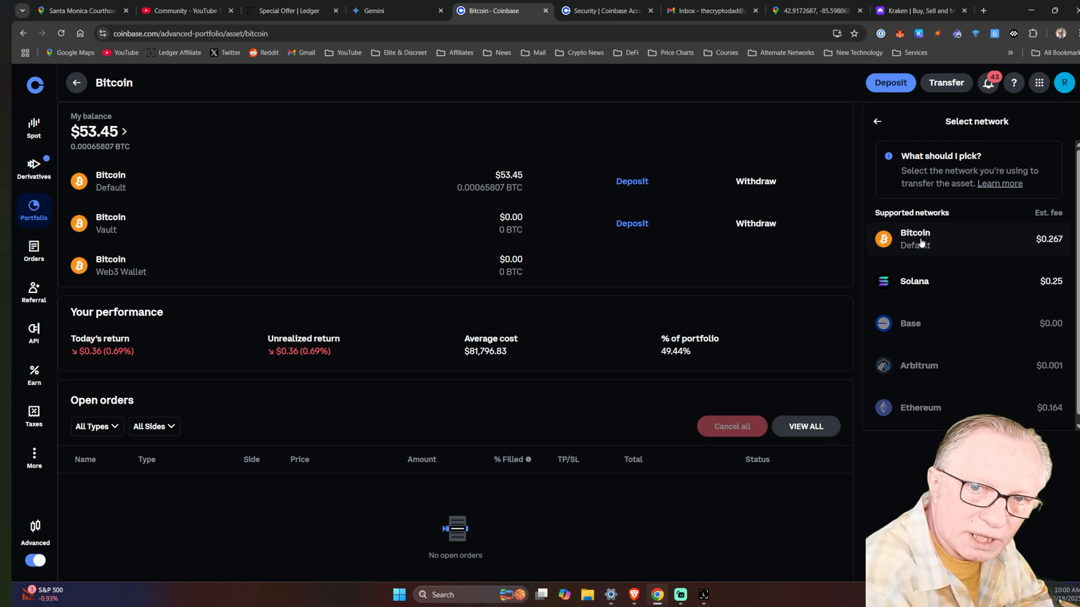
left_click(914, 238)
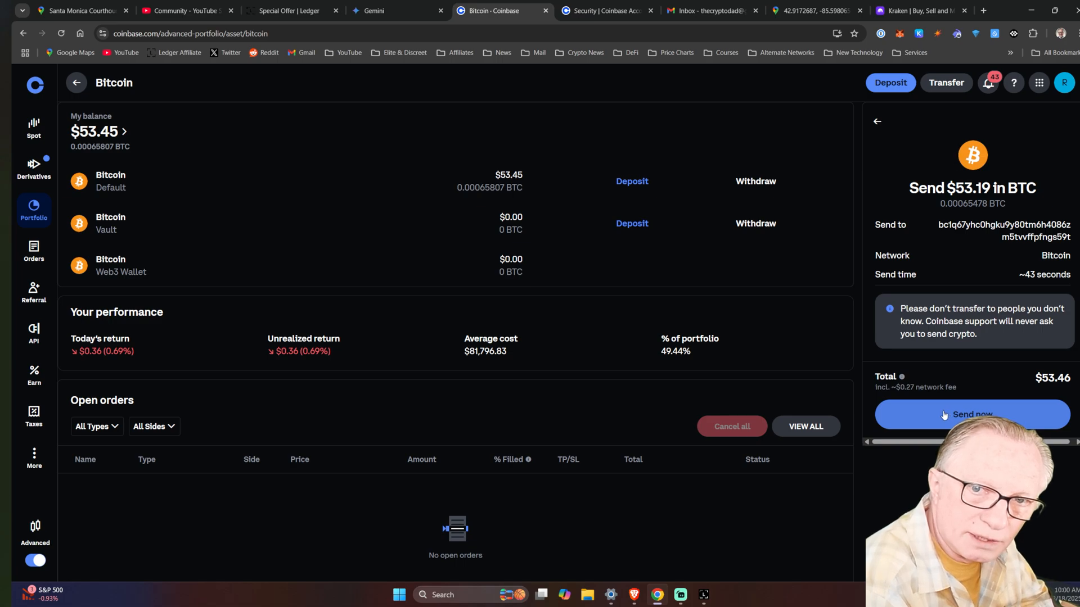
left_click(970, 414)
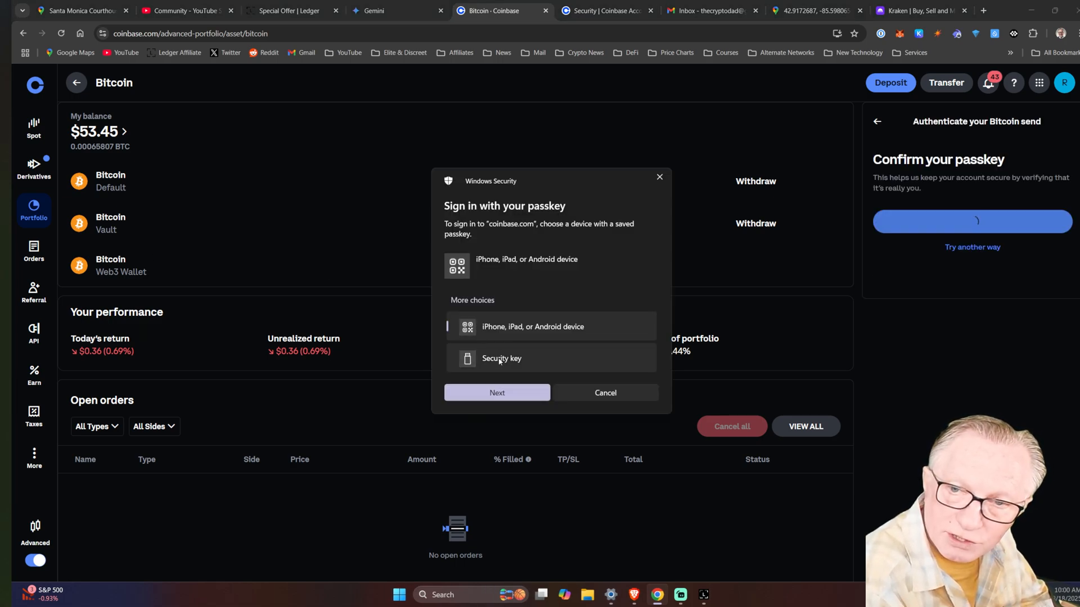
Direct the send's passkey confirmation to the hardware security key and confirm on the Ledger
left_click(502, 357)
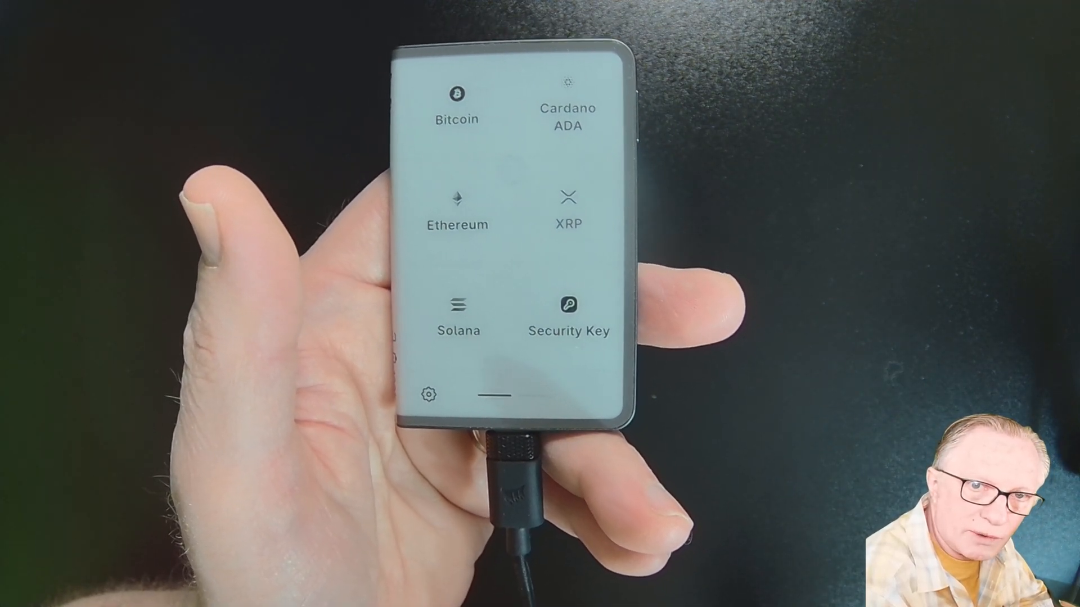
left_click(568, 304)
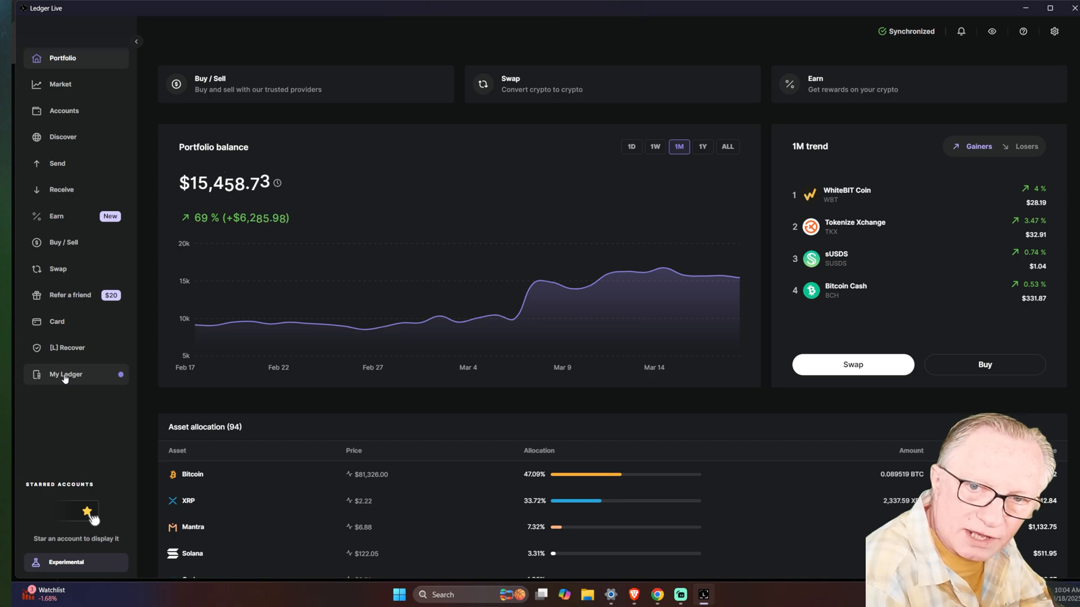
In My Ledger's app catalog, search 'secu' and install the Security Key app on the device
left_click(65, 374)
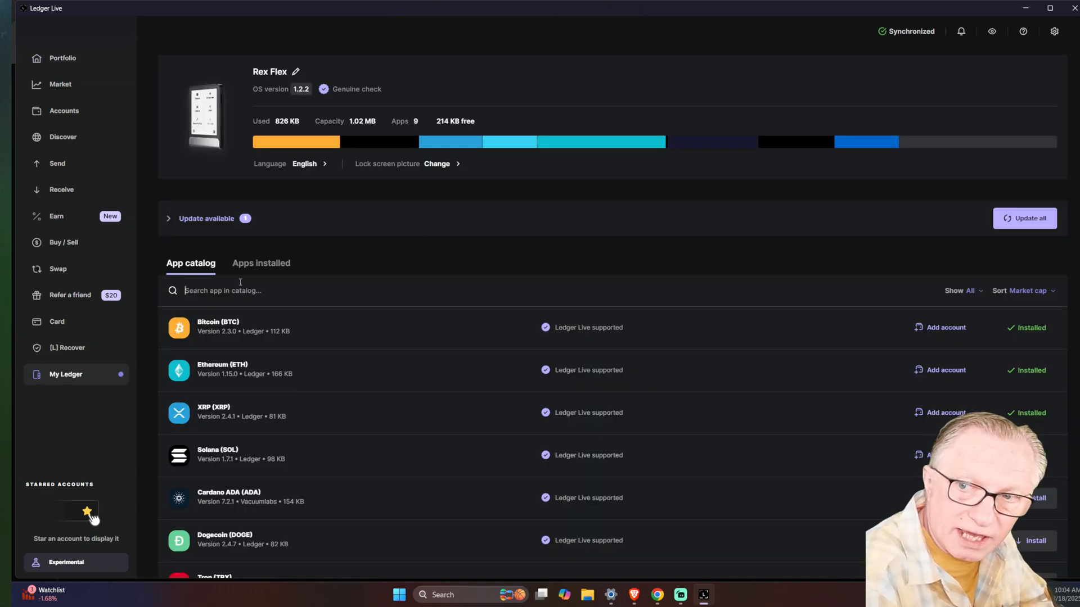
type("secu")
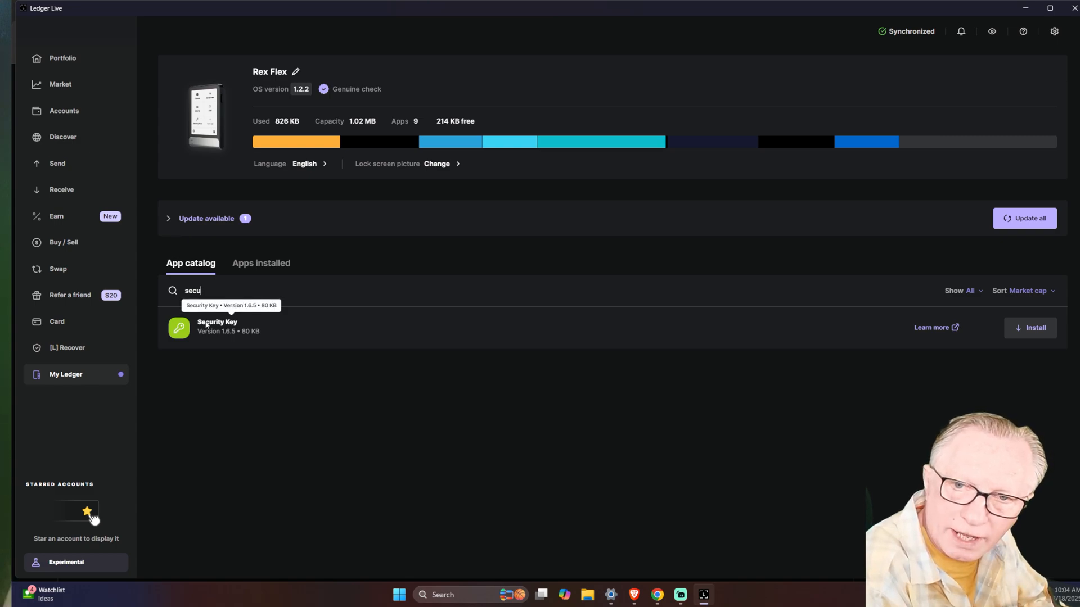
left_click(1031, 328)
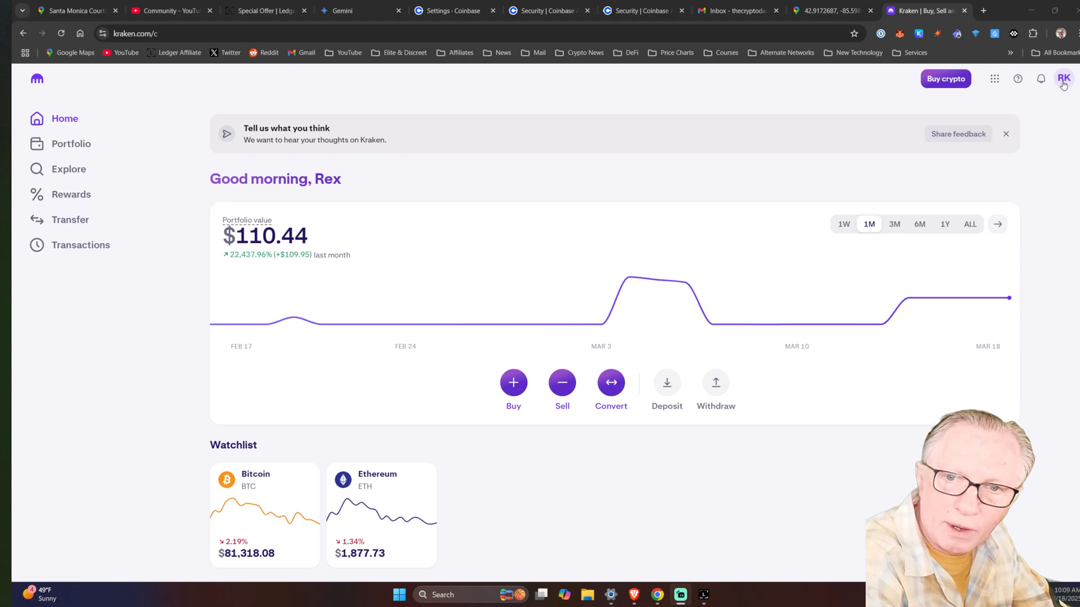
From the RK account menu, go to Kraken's Security settings listing the existing passkey
left_click(1063, 79)
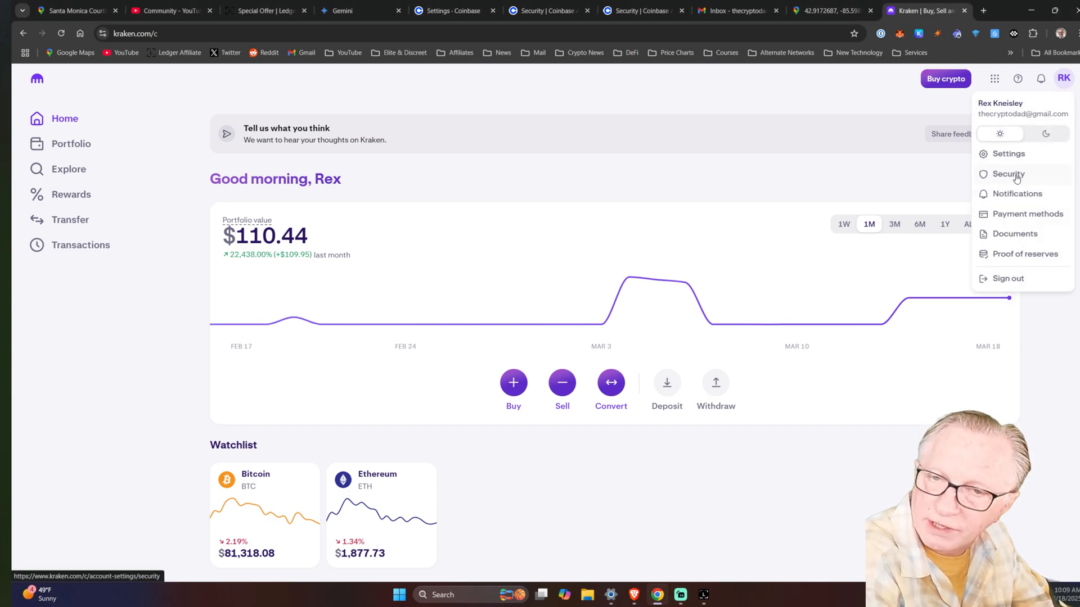
left_click(1007, 173)
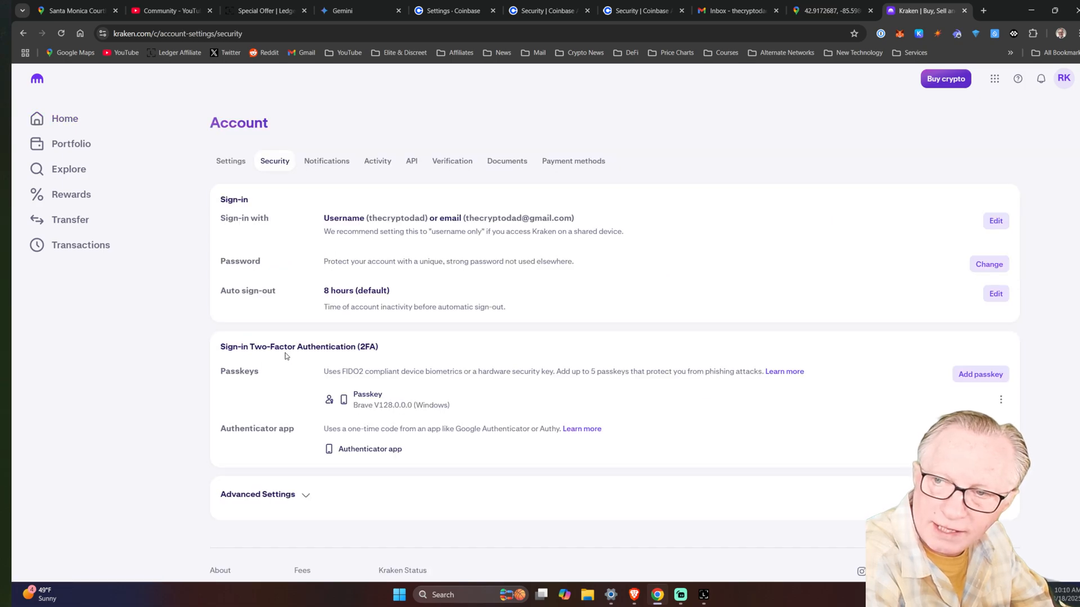
mouse_move(356, 406)
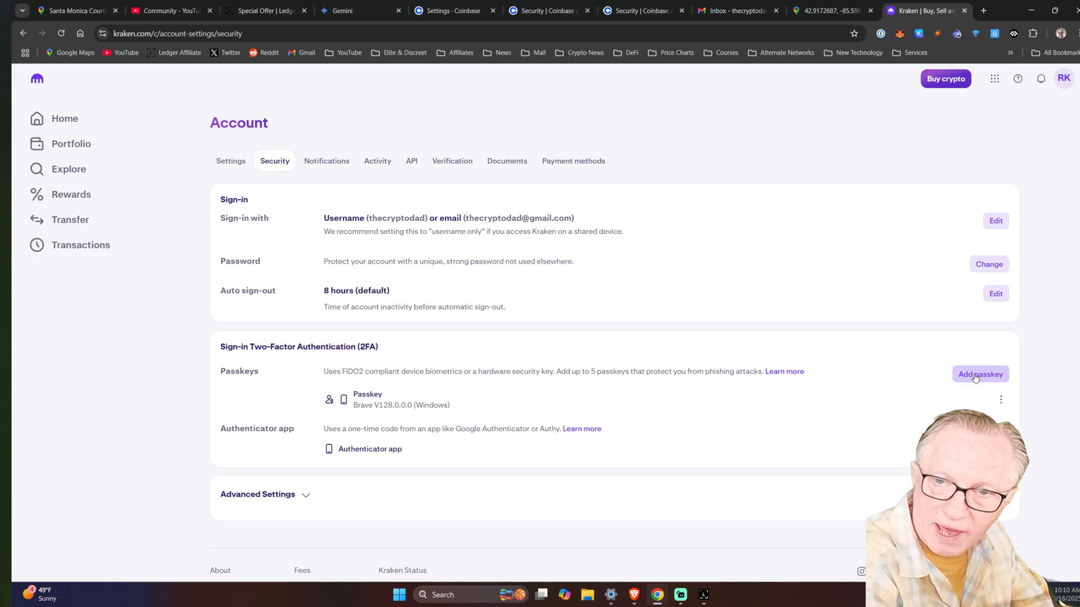
Add a passkey and verify with the security key, which Windows rejects as unfamiliar
left_click(979, 374)
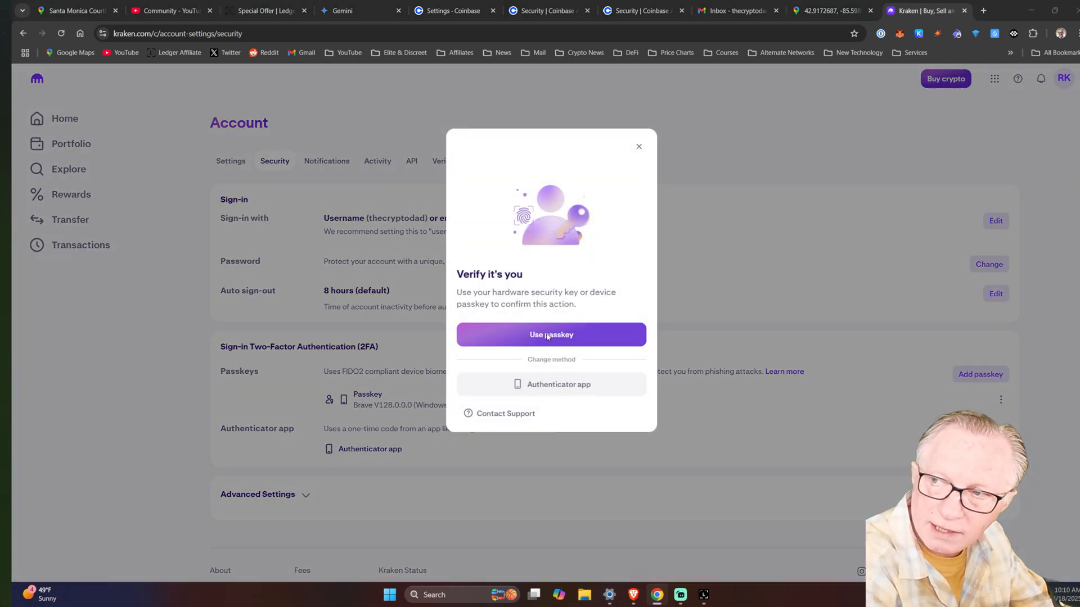
left_click(552, 334)
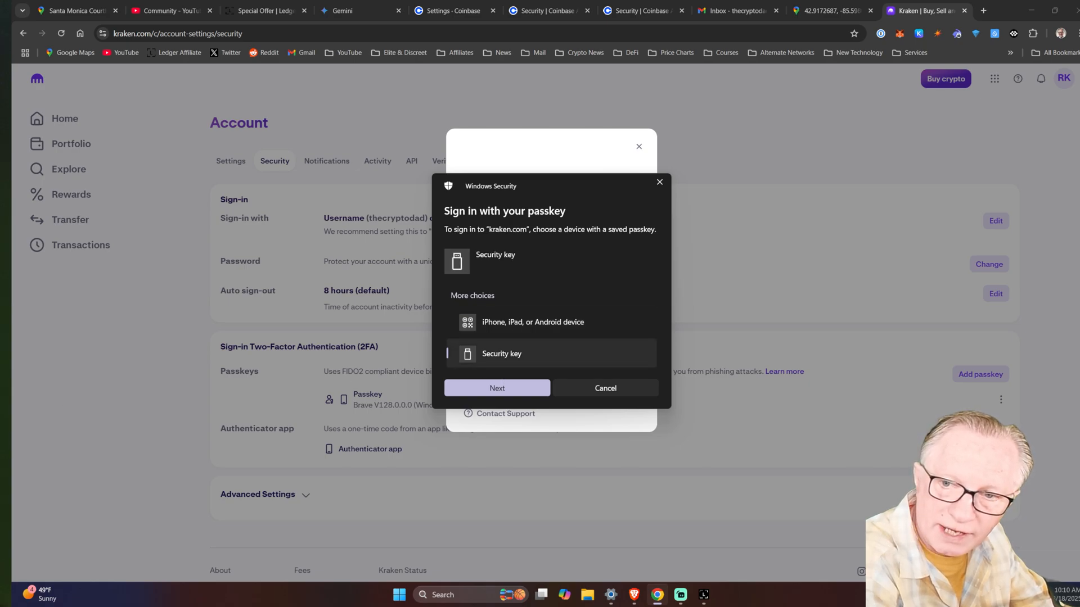
left_click(496, 388)
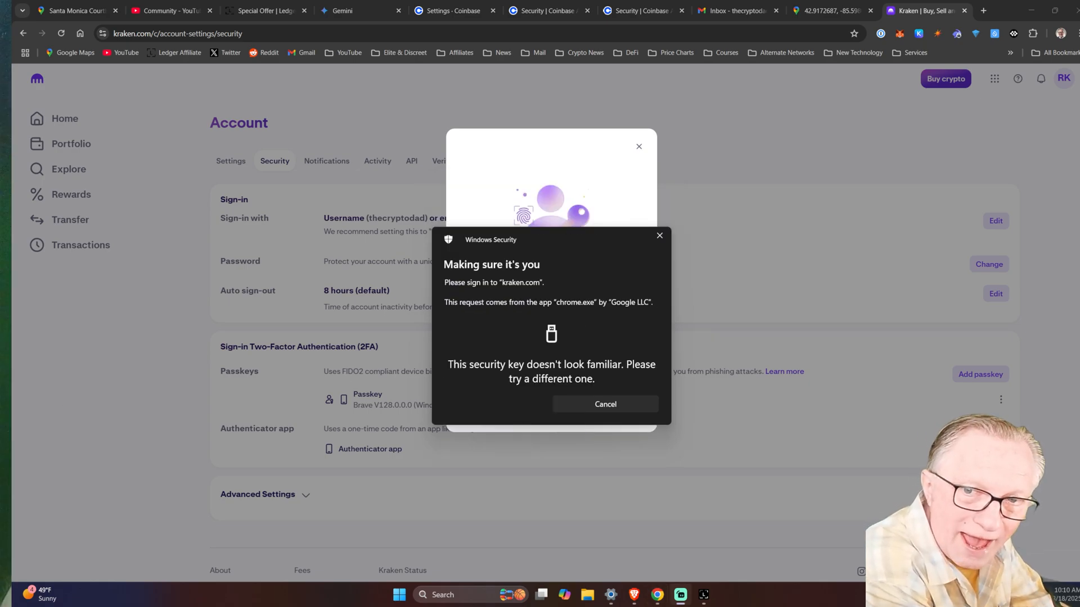